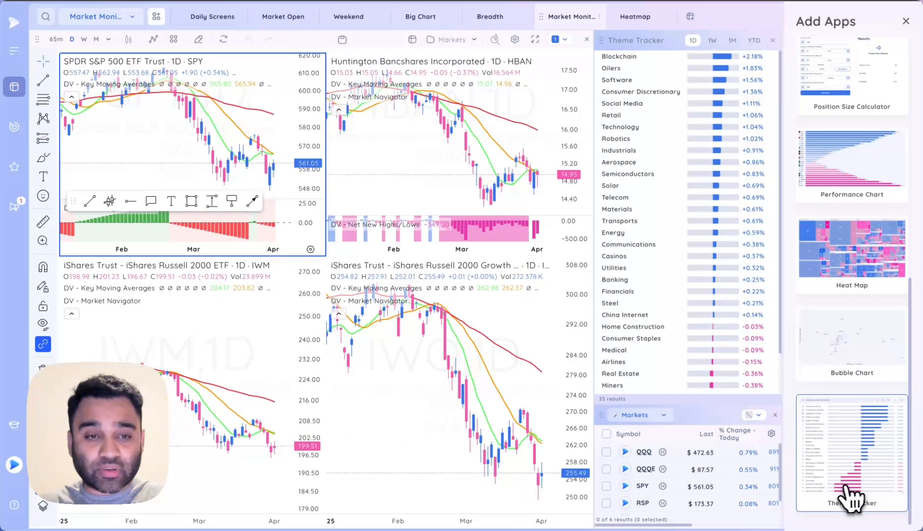
{"action": "mouse_move", "coordinate": [748, 206]}
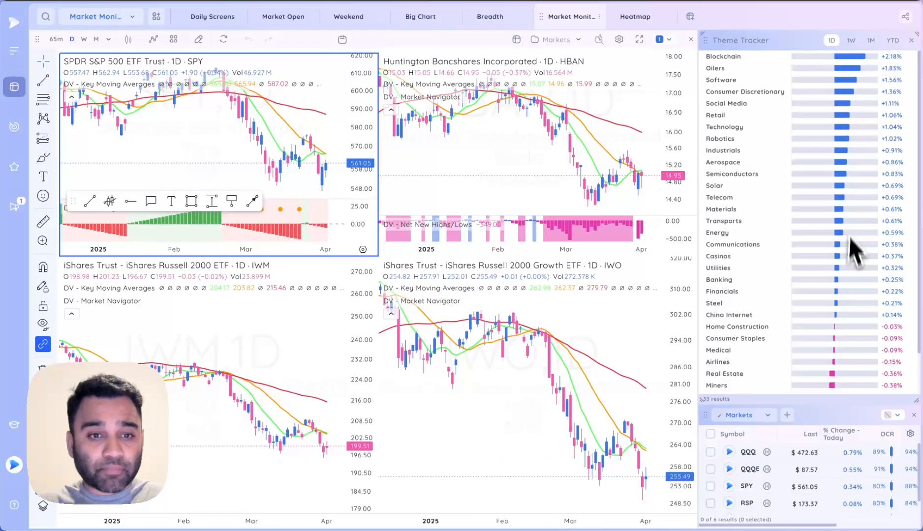
{"action": "mouse_move", "coordinate": [763, 100]}
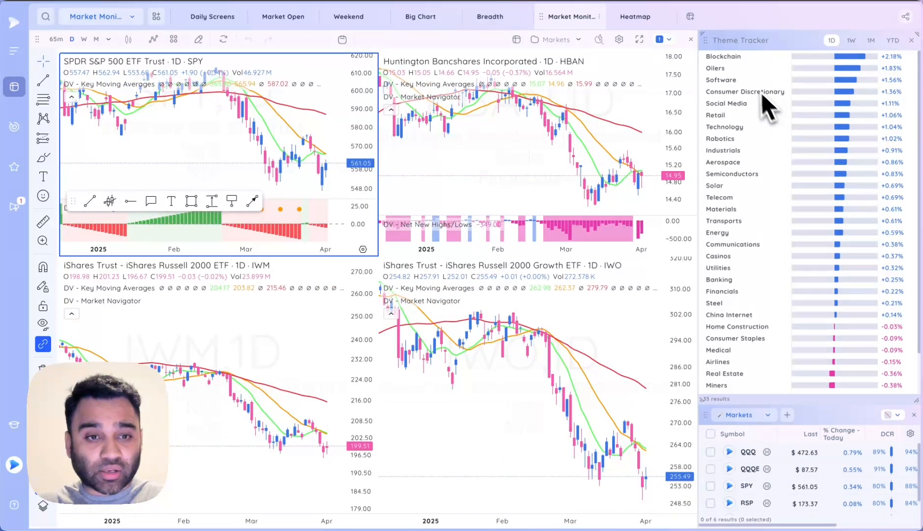
{"action": "mouse_move", "coordinate": [747, 318]}
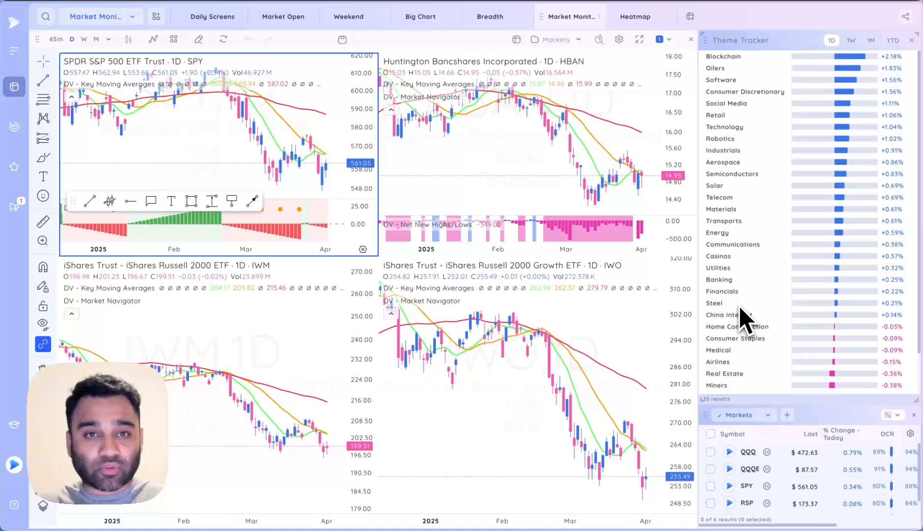
{"action": "mouse_move", "coordinate": [758, 294]}
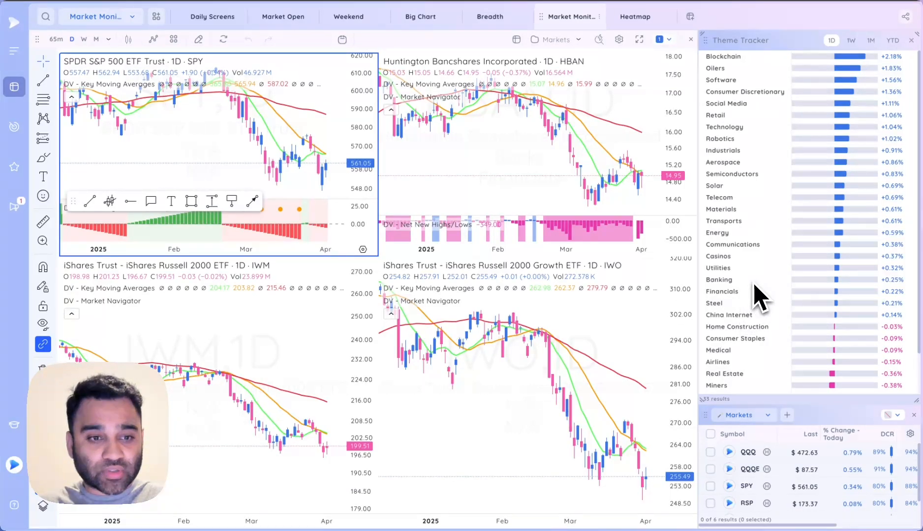
- Scroll the Add Apps panel down to reach the Theme Tracker card
{"action": "scroll", "scroll_direction": "down", "scroll_amount": 3}
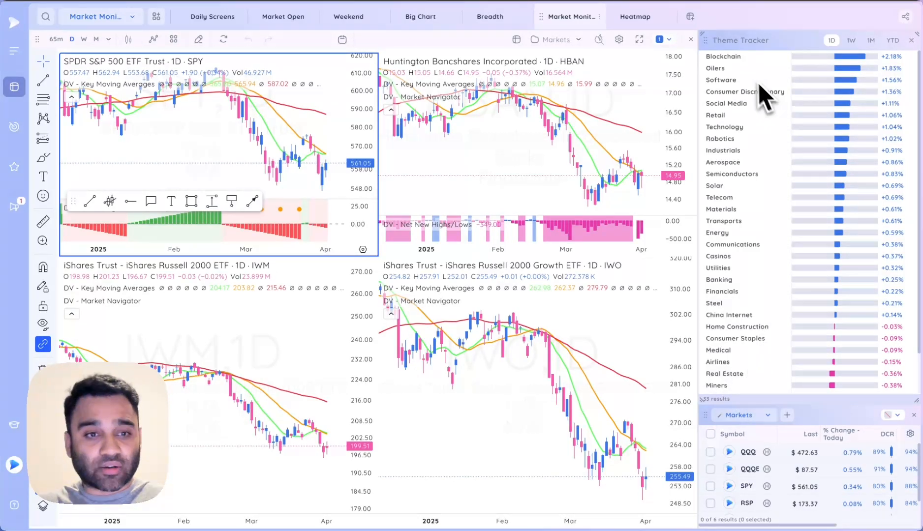
{"action": "mouse_move", "coordinate": [766, 299]}
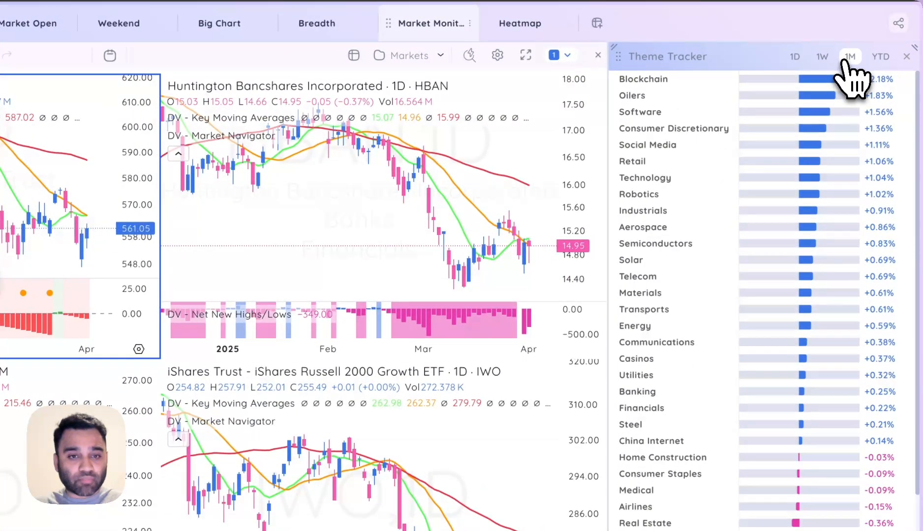
- Cycle the Theme Tracker through longer, daily, weekly and one-month performance periods
{"action": "left_click", "coordinate": [881, 57]}
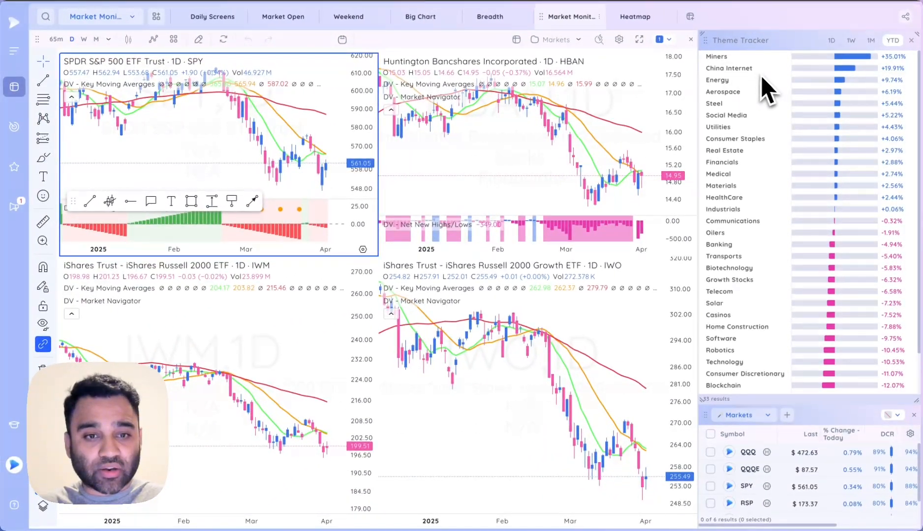
{"action": "mouse_move", "coordinate": [879, 215]}
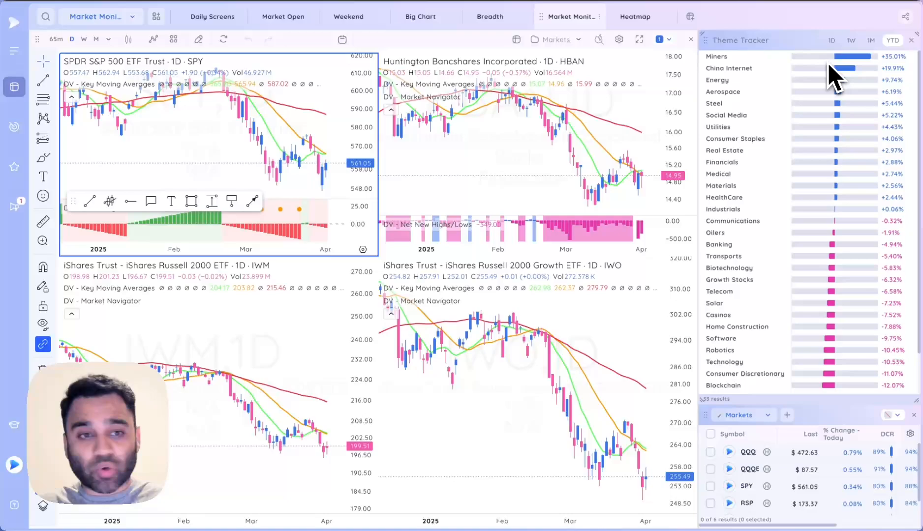
{"action": "left_click", "coordinate": [831, 40]}
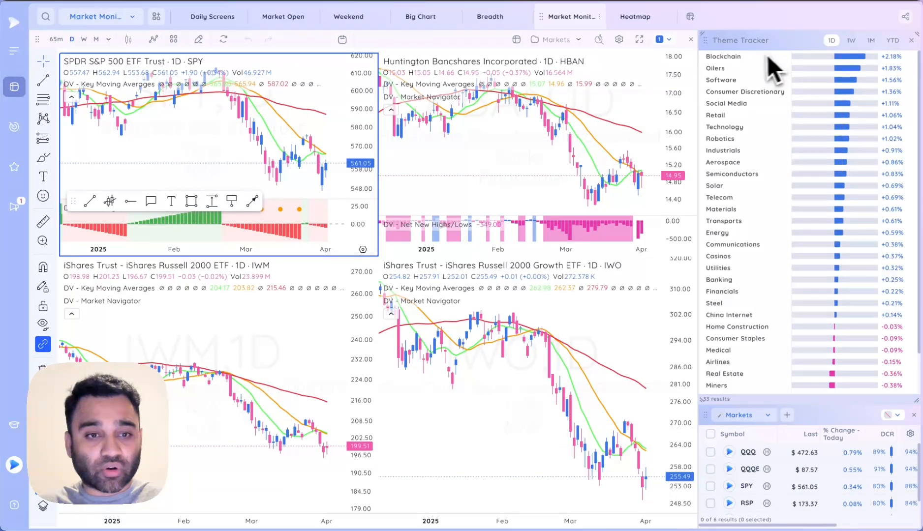
{"action": "mouse_move", "coordinate": [759, 99]}
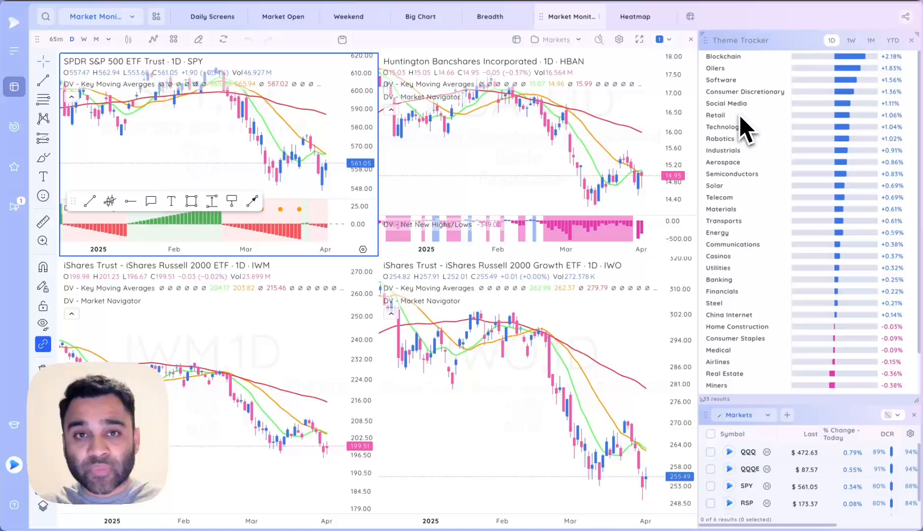
{"action": "mouse_move", "coordinate": [780, 108]}
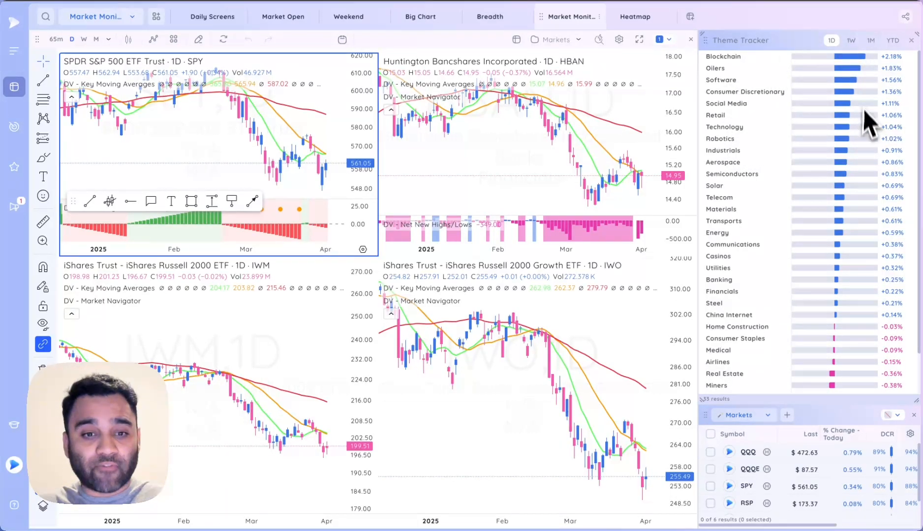
{"action": "mouse_move", "coordinate": [744, 98]}
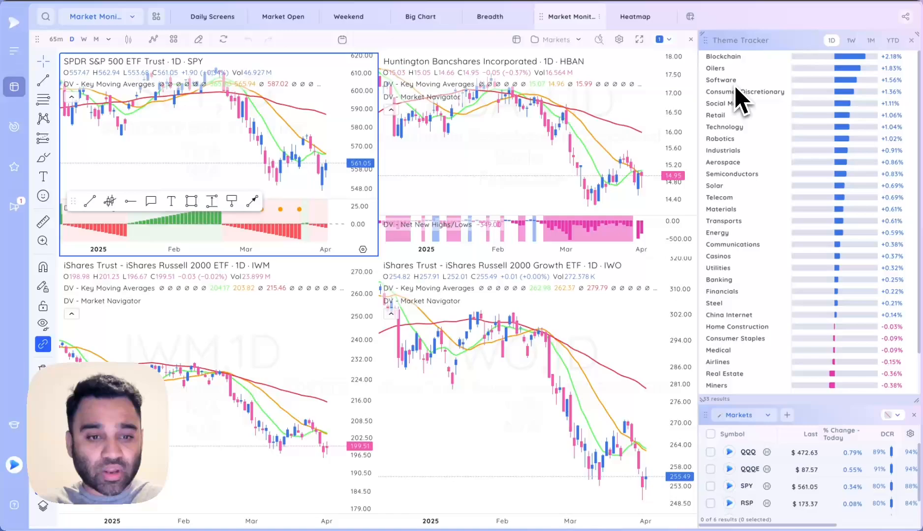
{"action": "mouse_move", "coordinate": [746, 275]}
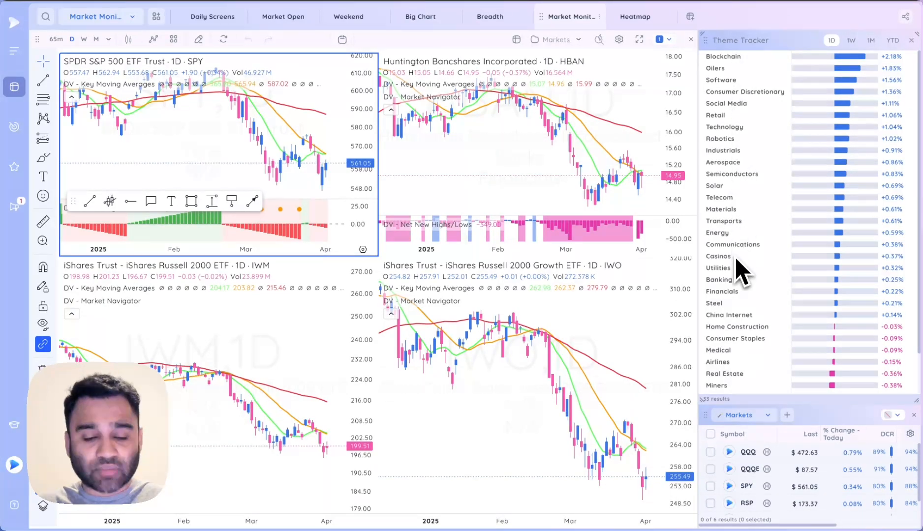
{"action": "mouse_move", "coordinate": [765, 153]}
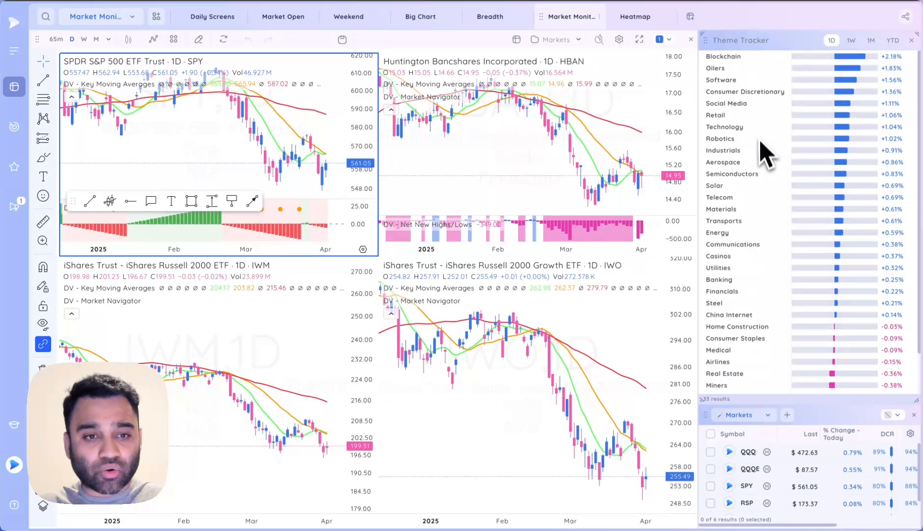
{"action": "mouse_move", "coordinate": [769, 85]}
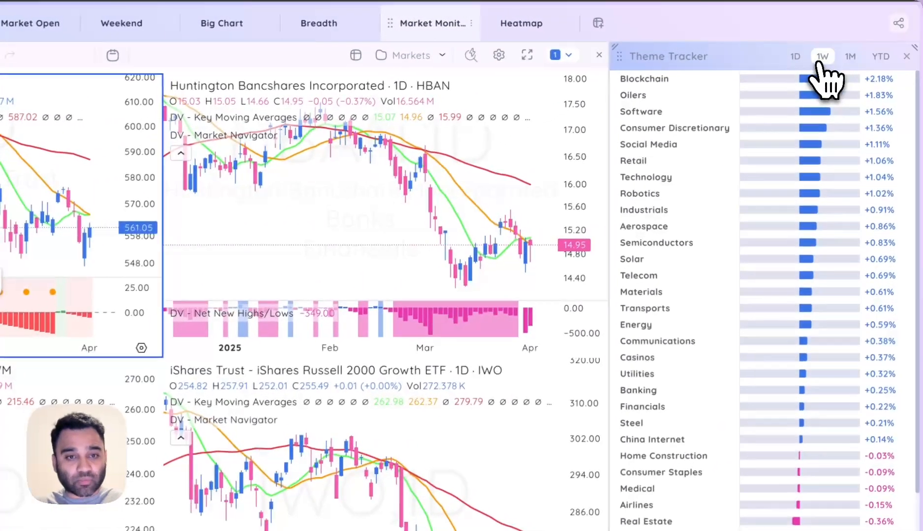
{"action": "left_click", "coordinate": [850, 56]}
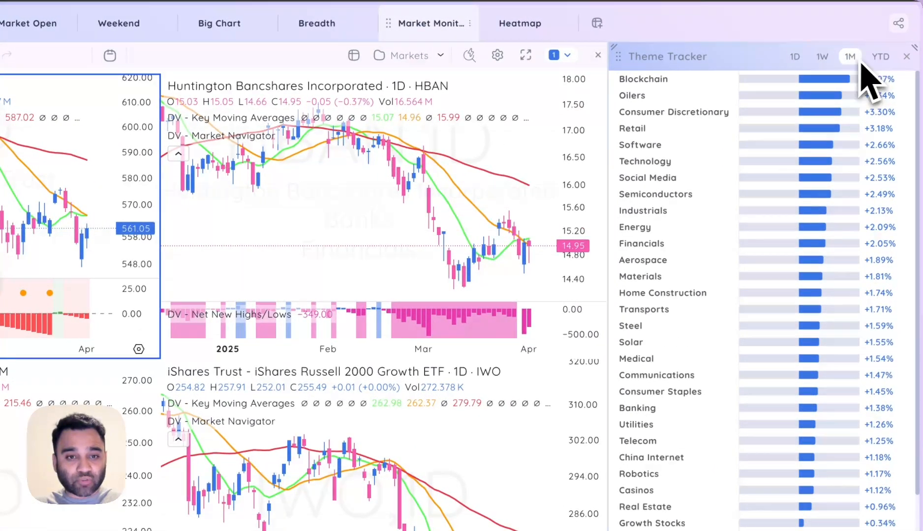
{"action": "left_click", "coordinate": [795, 56]}
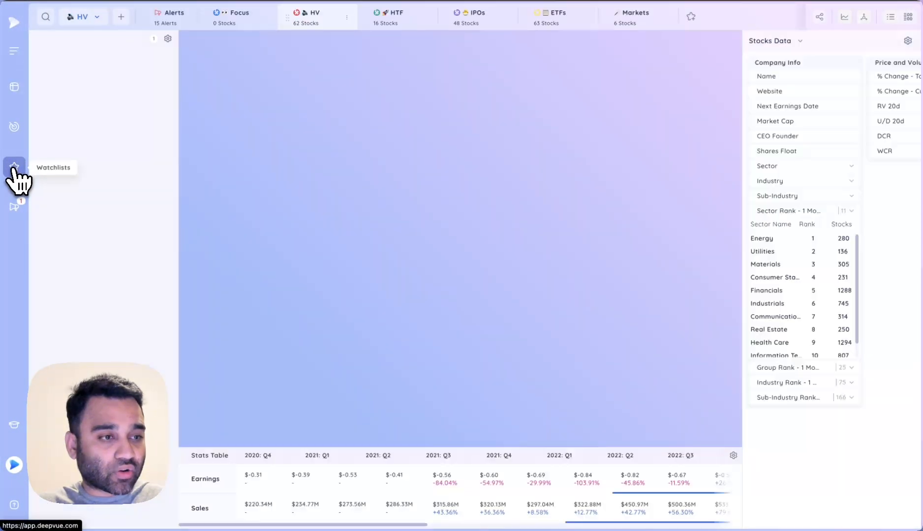
- Mark CRSR in the HV watchlist, show ASAN's chart and confirm deleting CRSR
{"action": "left_click", "coordinate": [14, 166]}
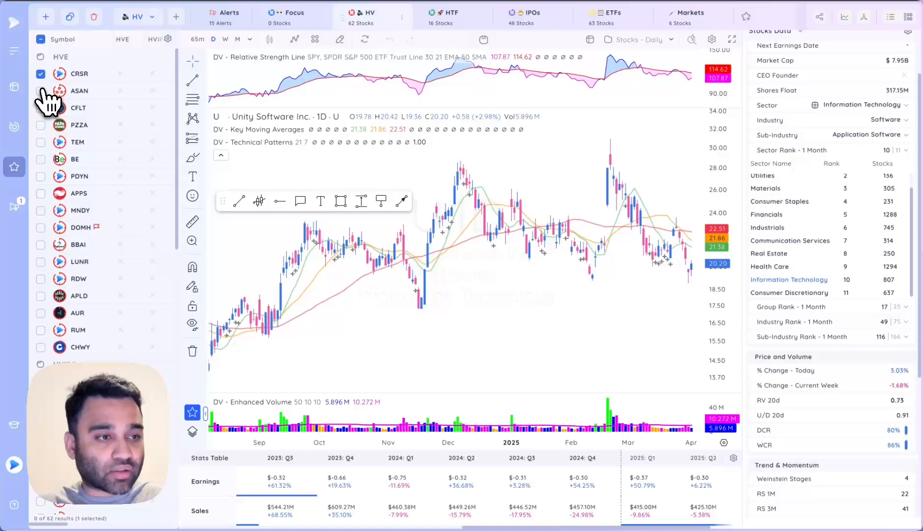
{"action": "left_click", "coordinate": [40, 91]}
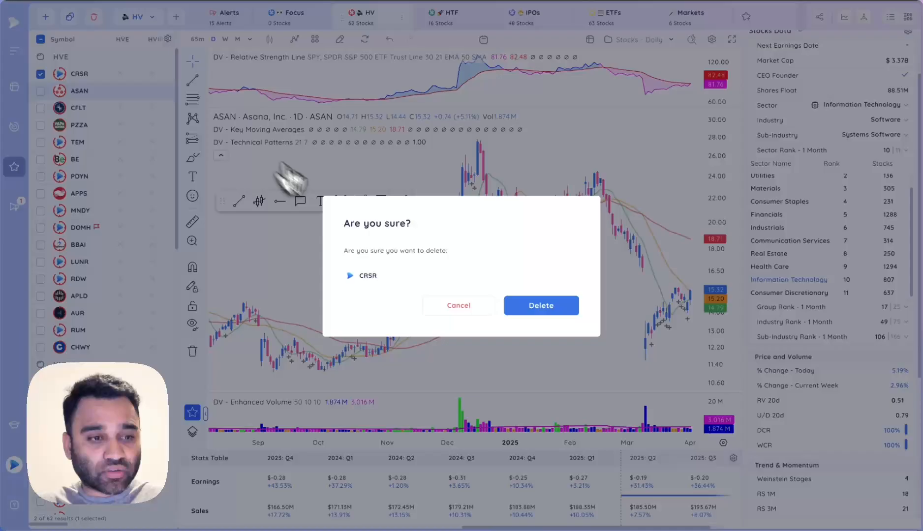
{"action": "left_click", "coordinate": [541, 305]}
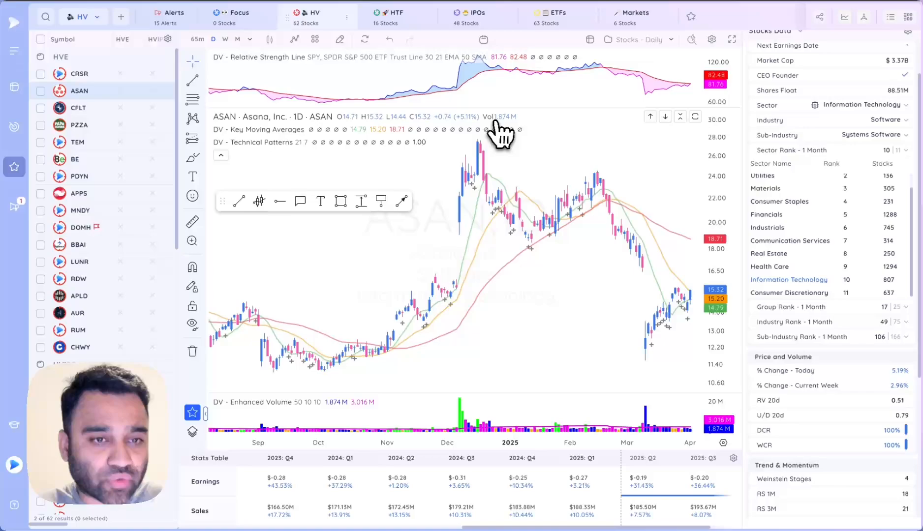
{"action": "mouse_move", "coordinate": [113, 96]}
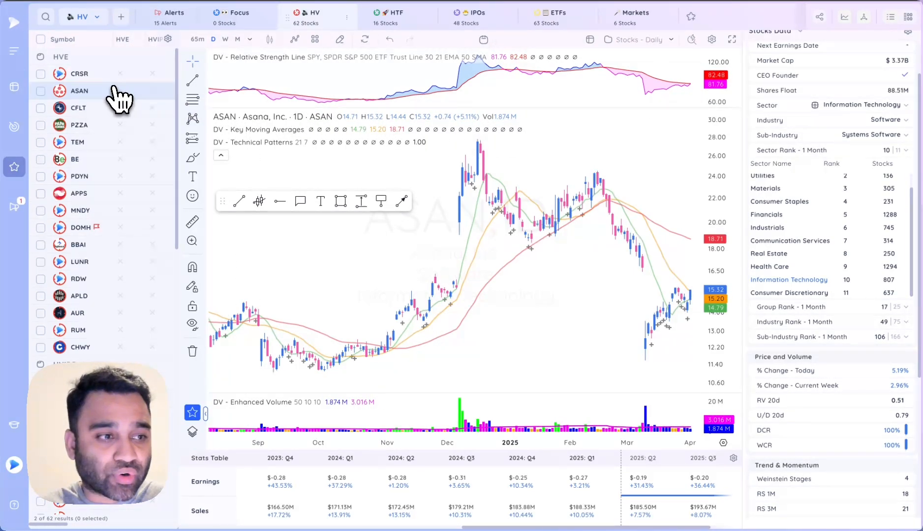
{"action": "mouse_move", "coordinate": [526, 162]}
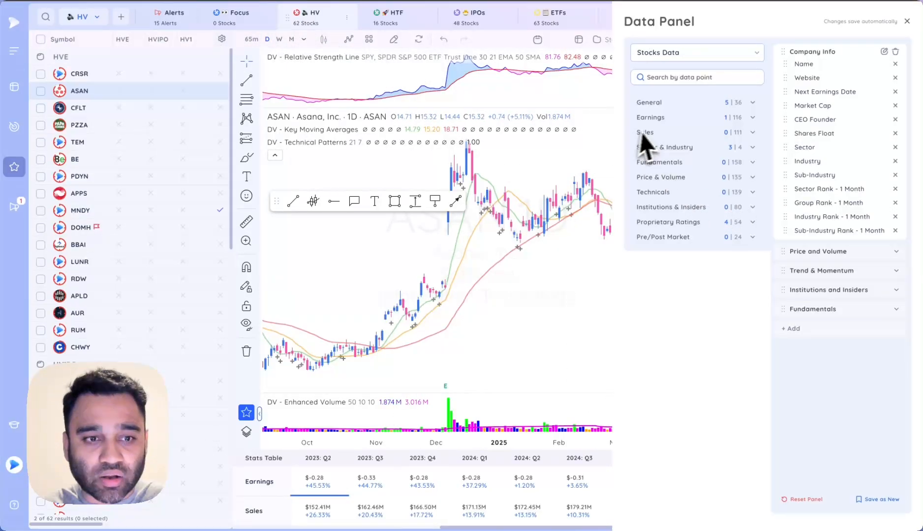
{"action": "mouse_move", "coordinate": [831, 103]}
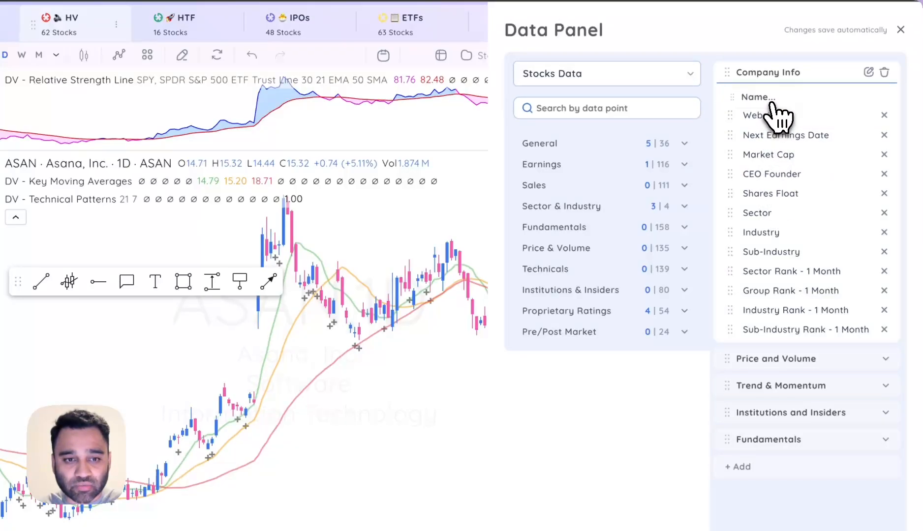
- Move Name below Website in Company Info, cancel creating a new data panel and close the editor
{"action": "left_click_drag", "start_coordinate": [777, 97], "coordinate": [777, 230]}
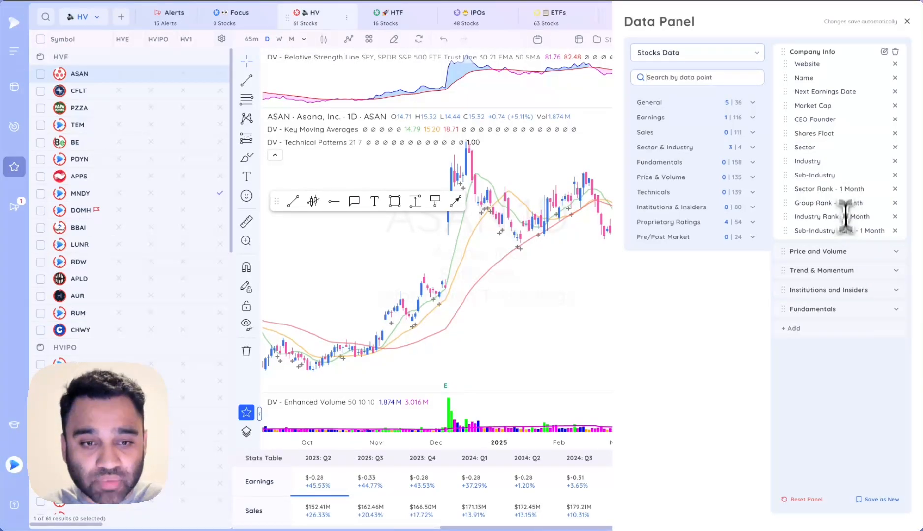
{"action": "left_click", "coordinate": [877, 512]}
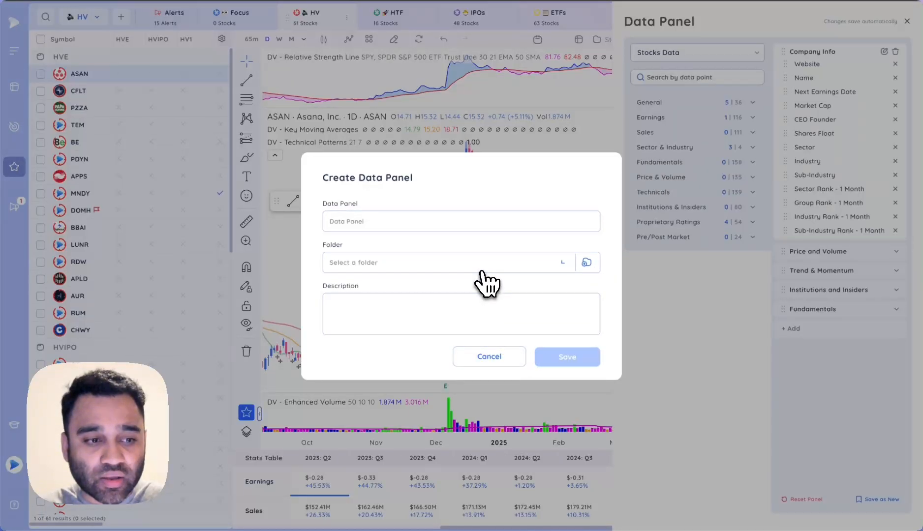
{"action": "left_click", "coordinate": [489, 356]}
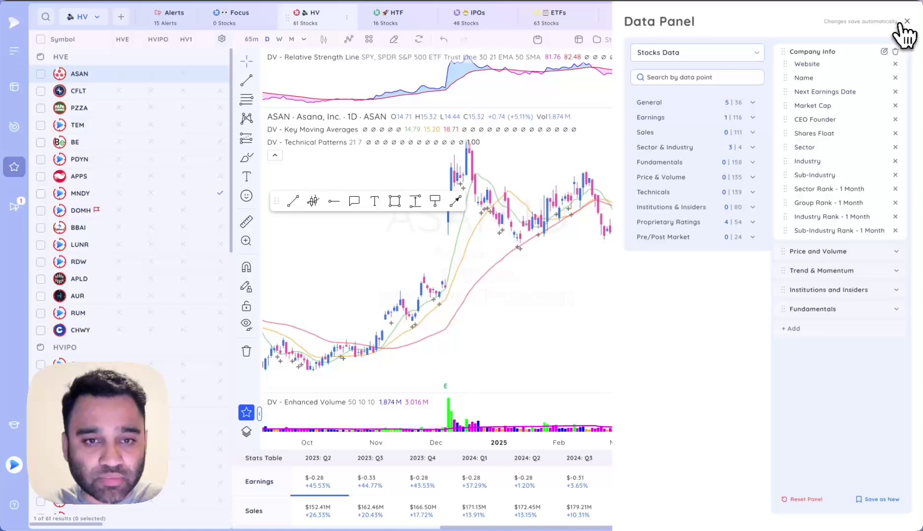
{"action": "left_click", "coordinate": [906, 21]}
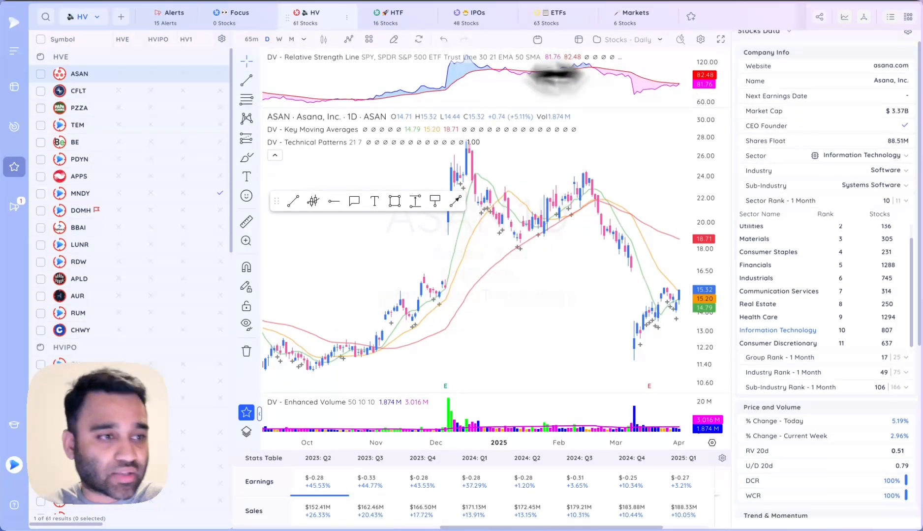
- Search the screener's column settings for 'Increasing', clear it, and list the saved screens
{"action": "left_click", "coordinate": [83, 15]}
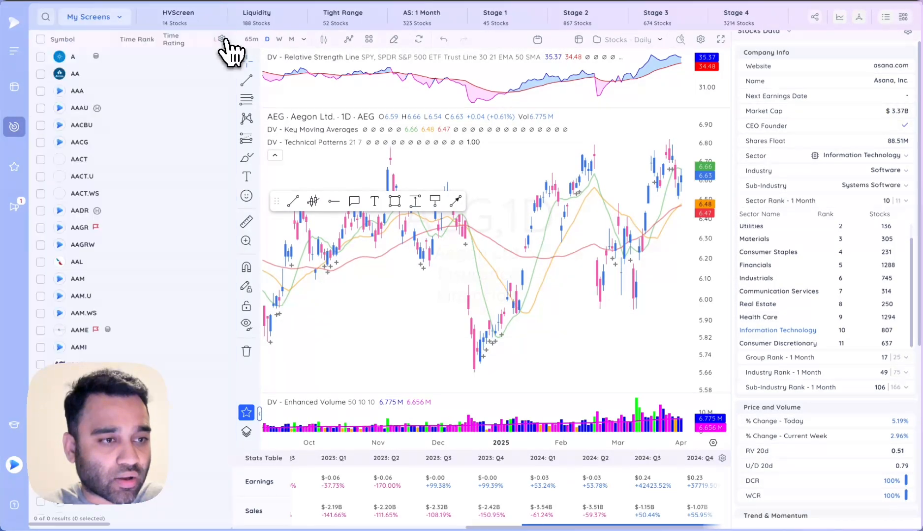
{"action": "left_click", "coordinate": [221, 39]}
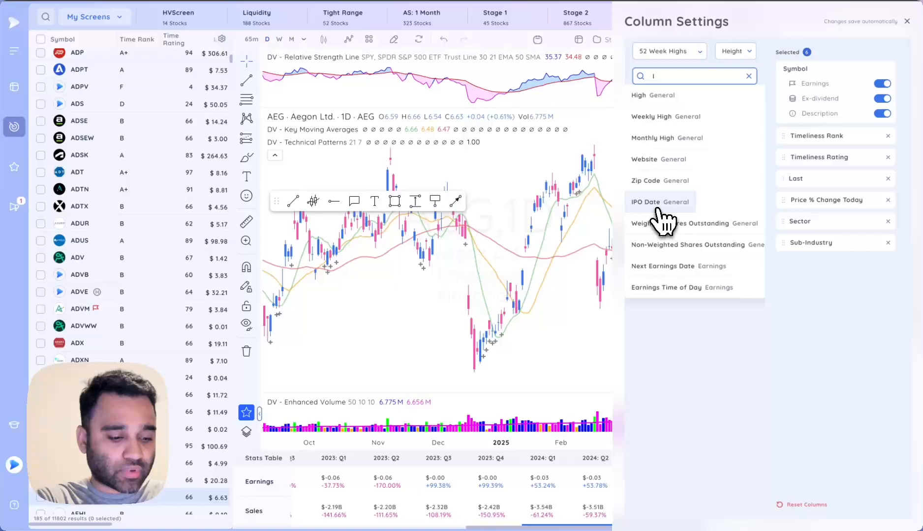
{"action": "type", "text": "Increasing"}
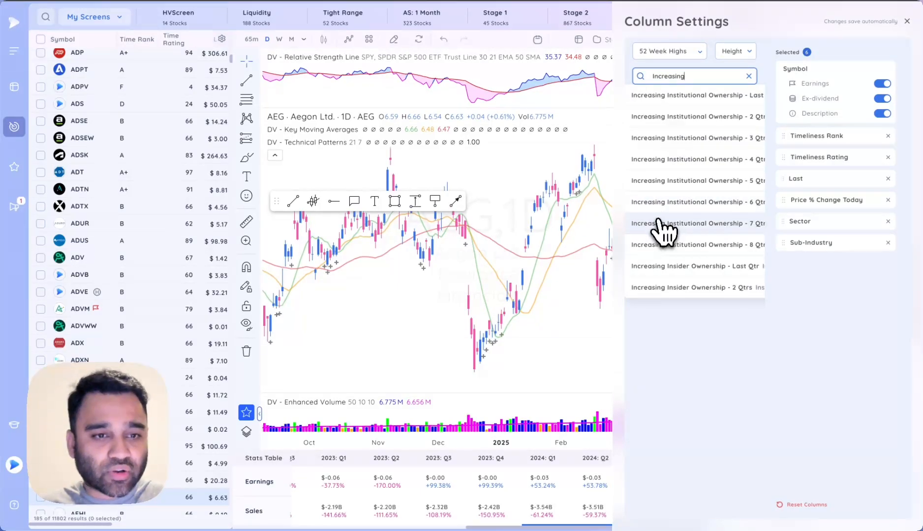
{"action": "left_click", "coordinate": [748, 76]}
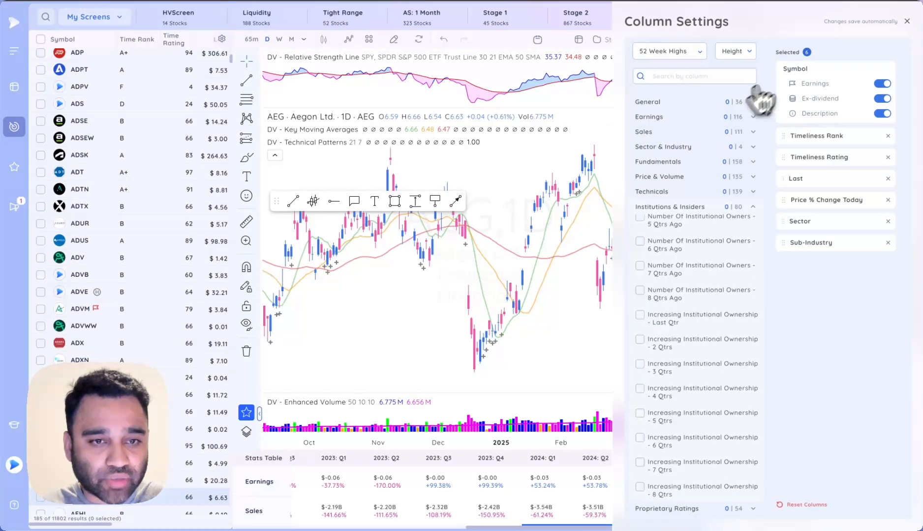
{"action": "left_click", "coordinate": [94, 17]}
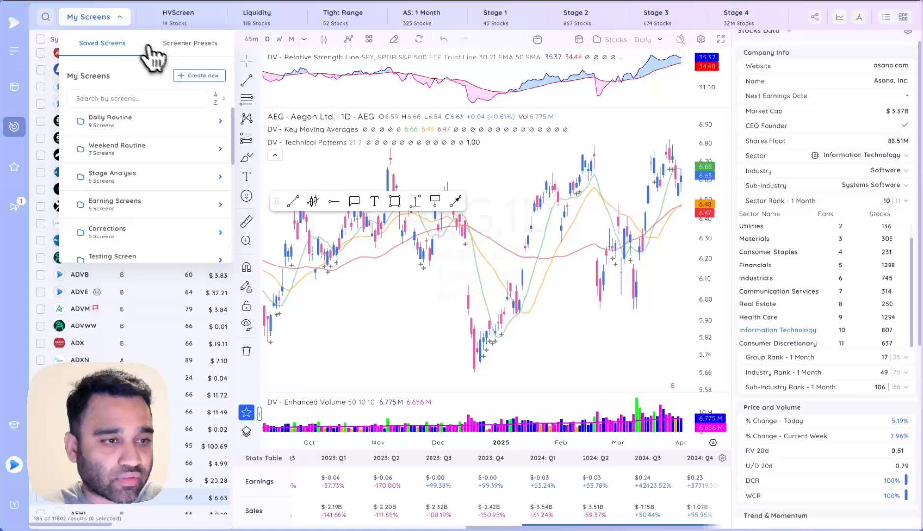
- Start a new screen and search its data points for 'Increasing'
{"action": "left_click", "coordinate": [199, 75]}
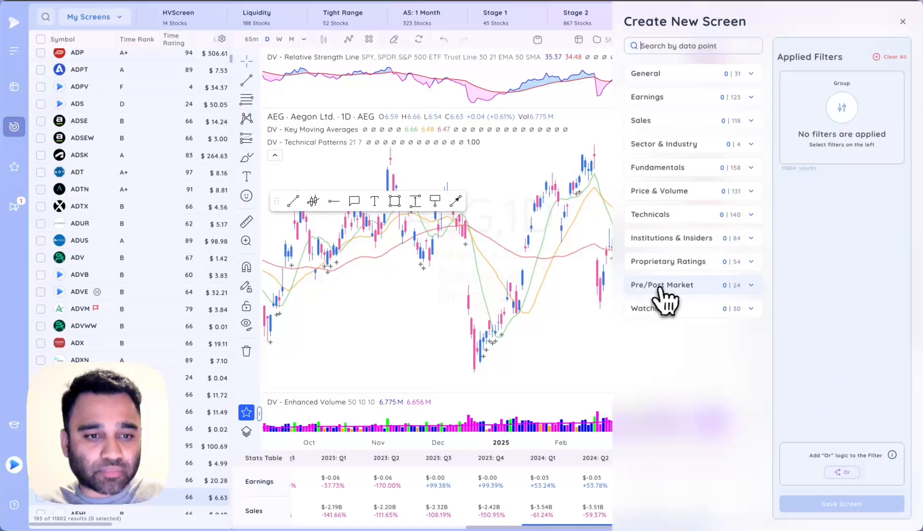
{"action": "type", "text": "Invr"}
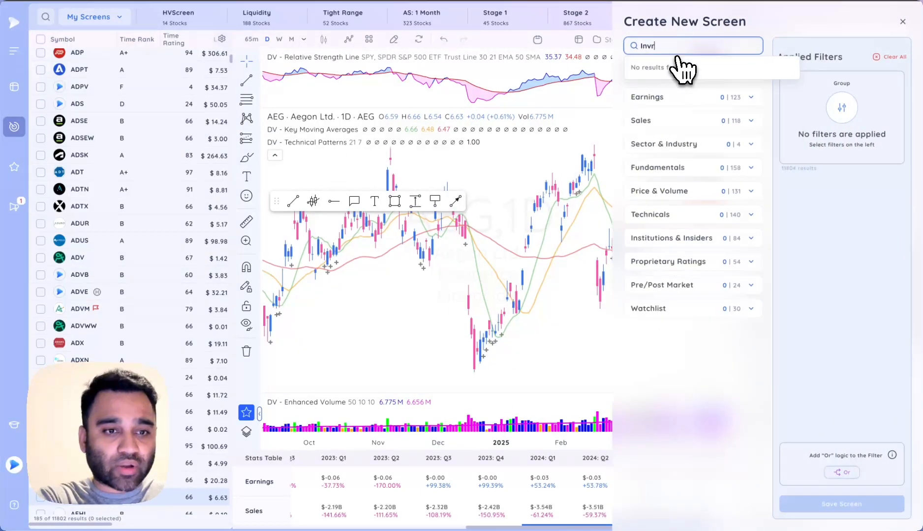
{"action": "type", "text": "Increasing"}
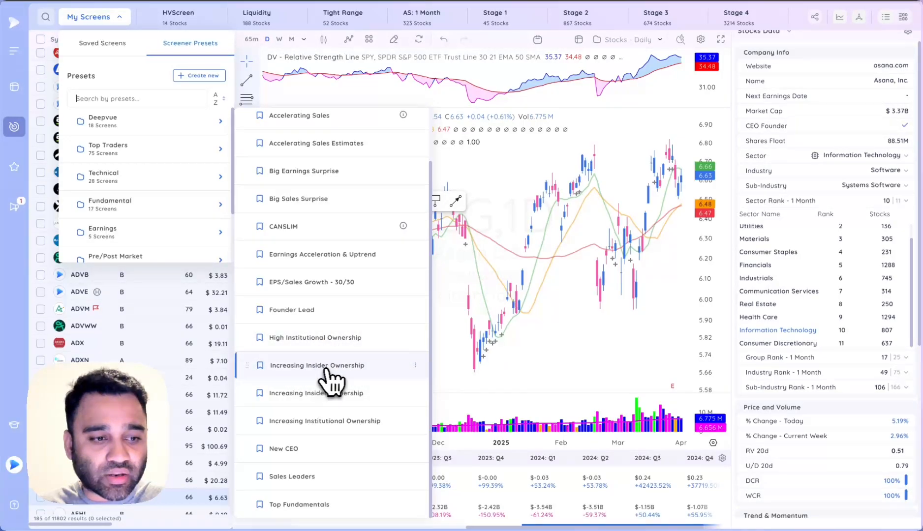
{"action": "mouse_move", "coordinate": [354, 425]}
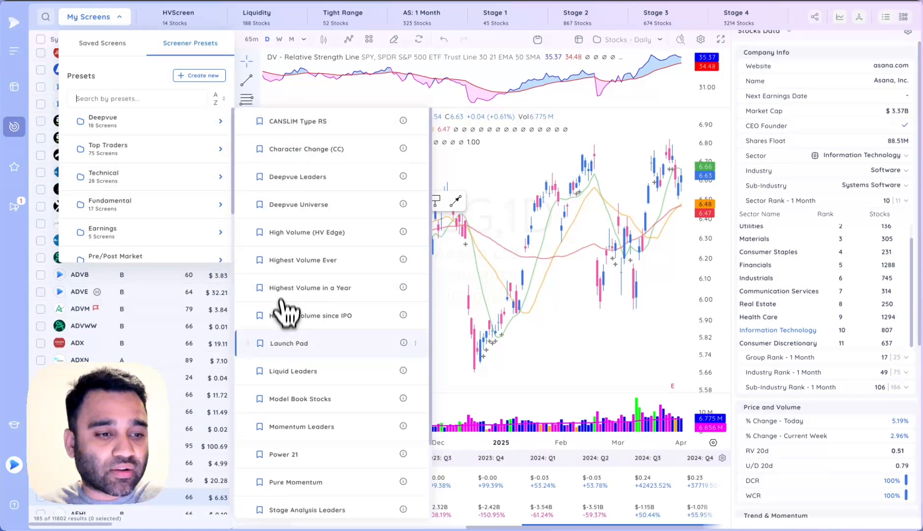
- Scroll down the preset screens to Launch Pad, Momentum Leaders, Power 21 and Tight Range
{"action": "scroll", "scroll_direction": "down", "scroll_amount": 3}
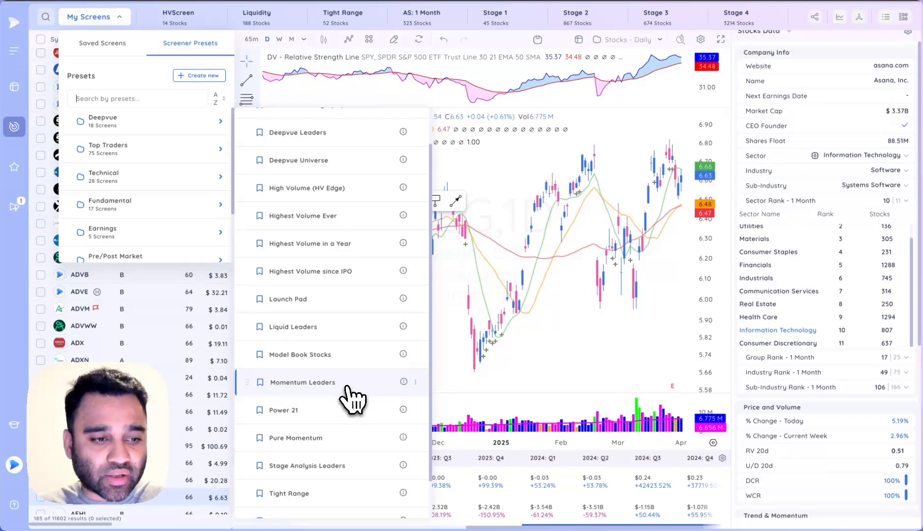
{"action": "mouse_move", "coordinate": [317, 399]}
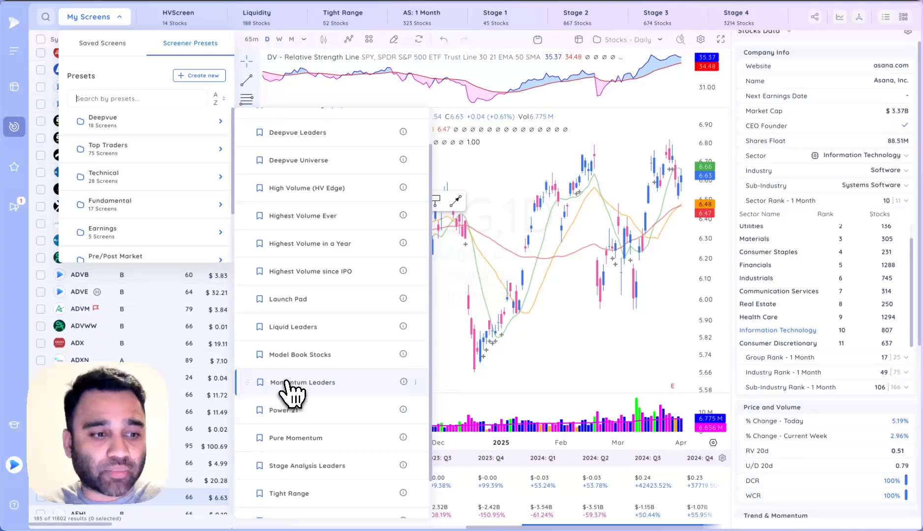
{"action": "mouse_move", "coordinate": [315, 394]}
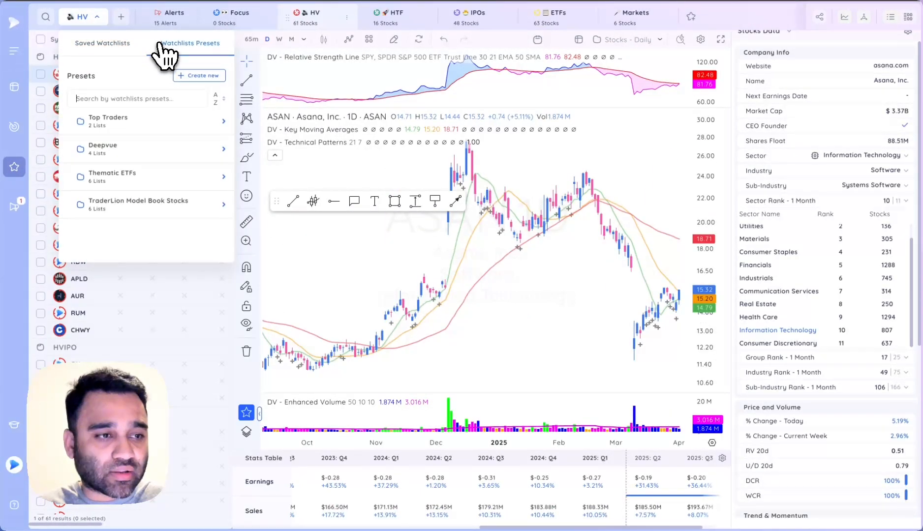
- Show the Watchlists Presets with the TraderLion Model Book Stocks folder
{"action": "left_click", "coordinate": [140, 203]}
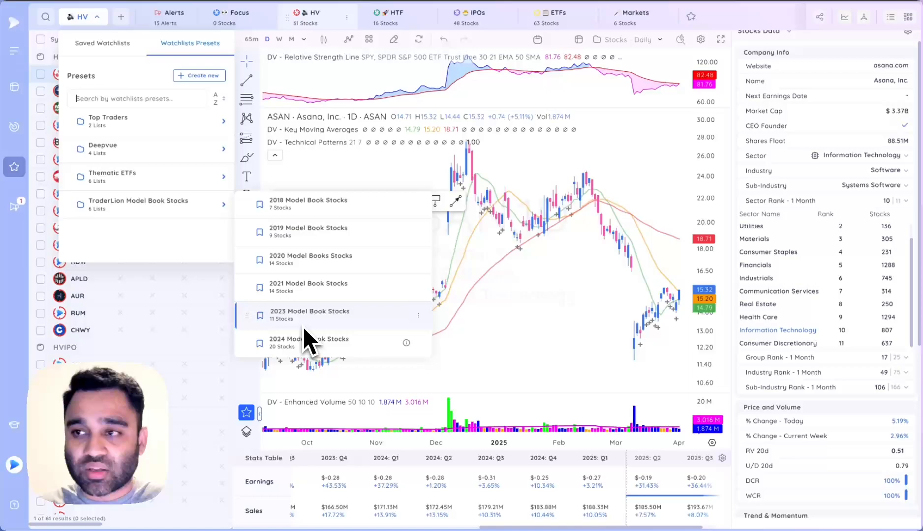
{"action": "mouse_move", "coordinate": [338, 303]}
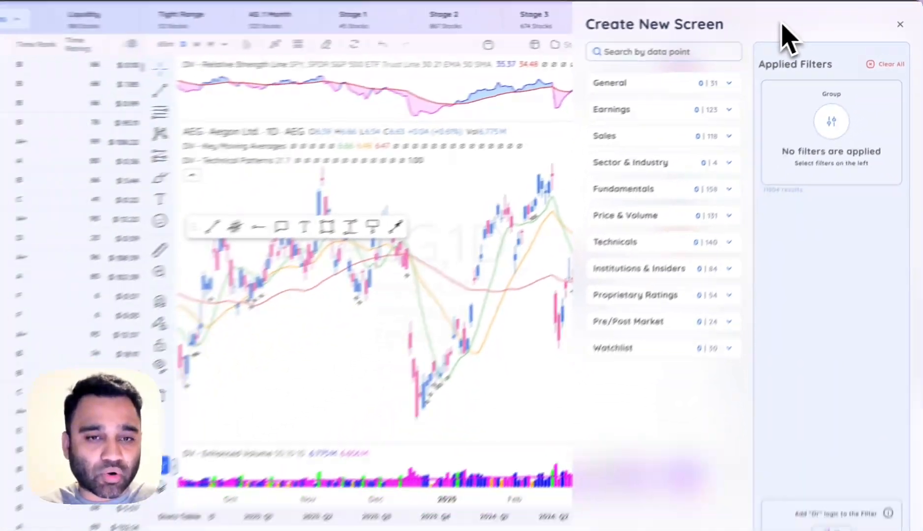
- Close the Create New Screen panel without adding filters
{"action": "left_click", "coordinate": [899, 22]}
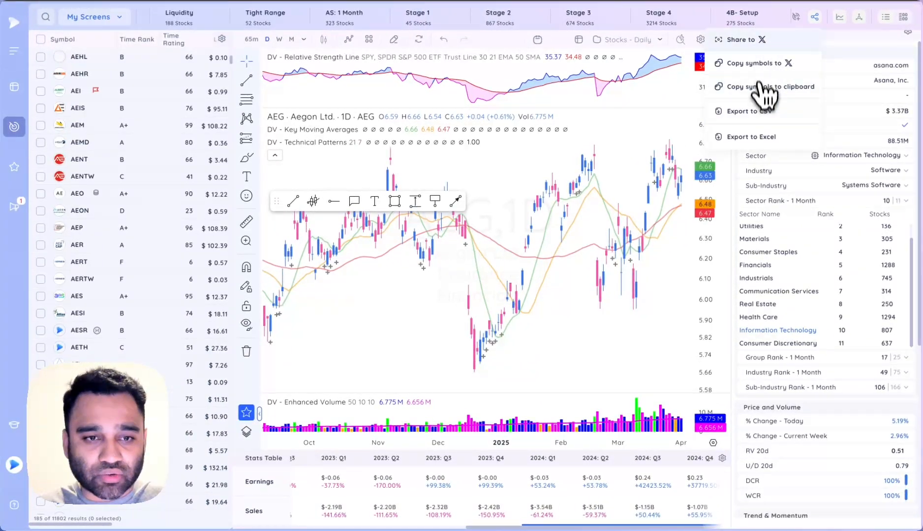
{"action": "mouse_move", "coordinate": [795, 56]}
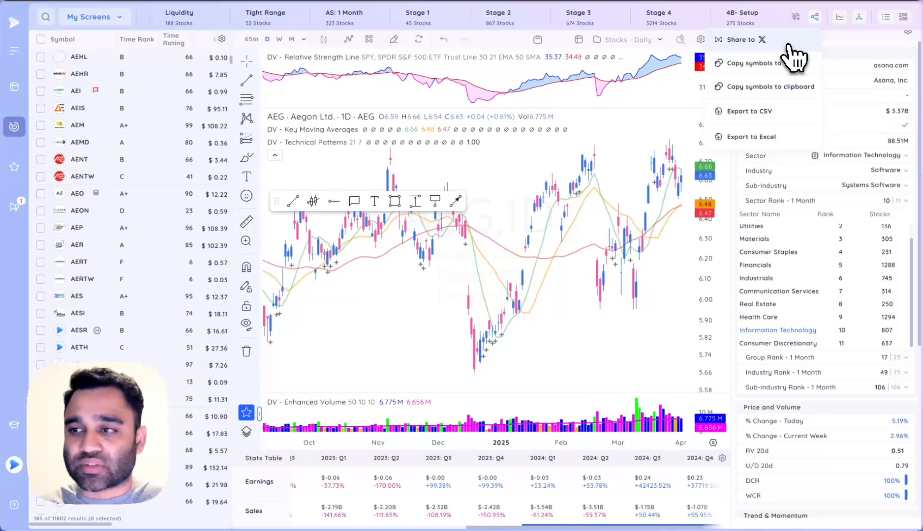
- Bring up the share menu with Share to X, Copy symbols, and CSV or Excel export
{"action": "left_click", "coordinate": [94, 16]}
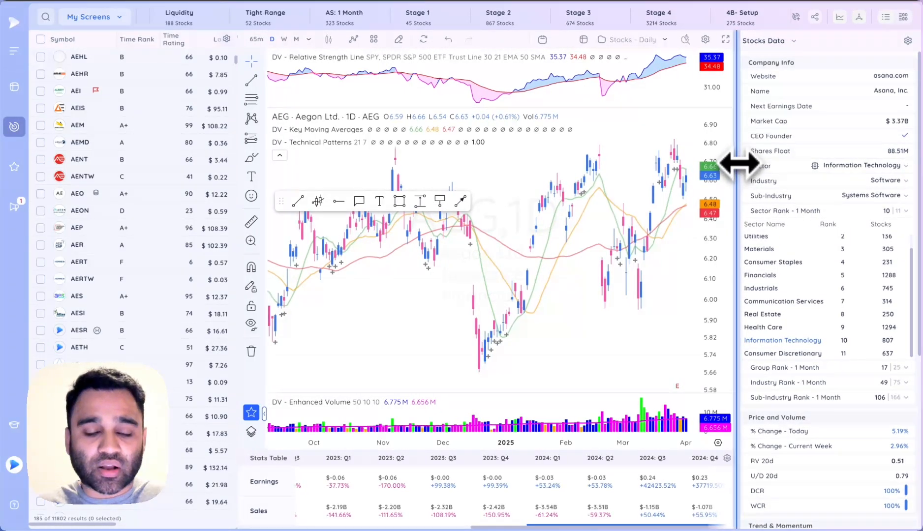
- Scroll the Data Panel to reveal Institutions and Insiders ownership figures and ratings
{"action": "scroll", "scroll_direction": "down", "scroll_amount": 3}
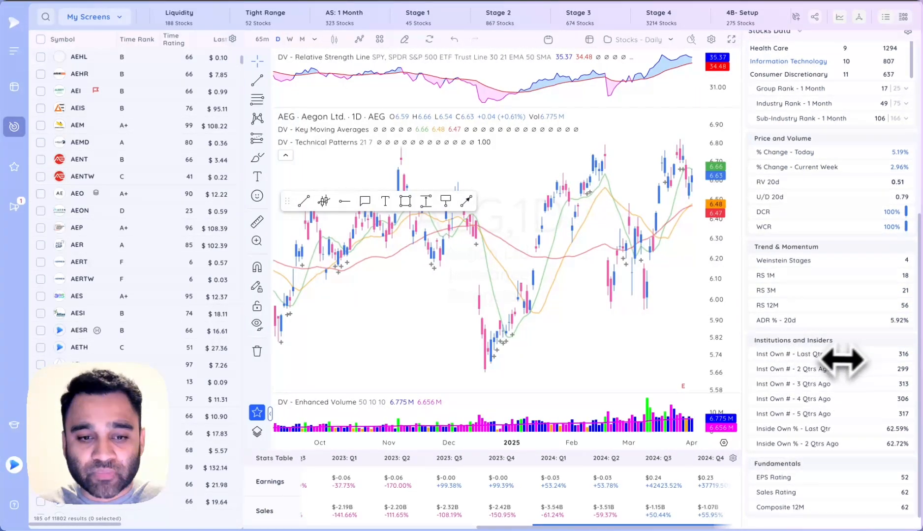
{"action": "mouse_move", "coordinate": [900, 425]}
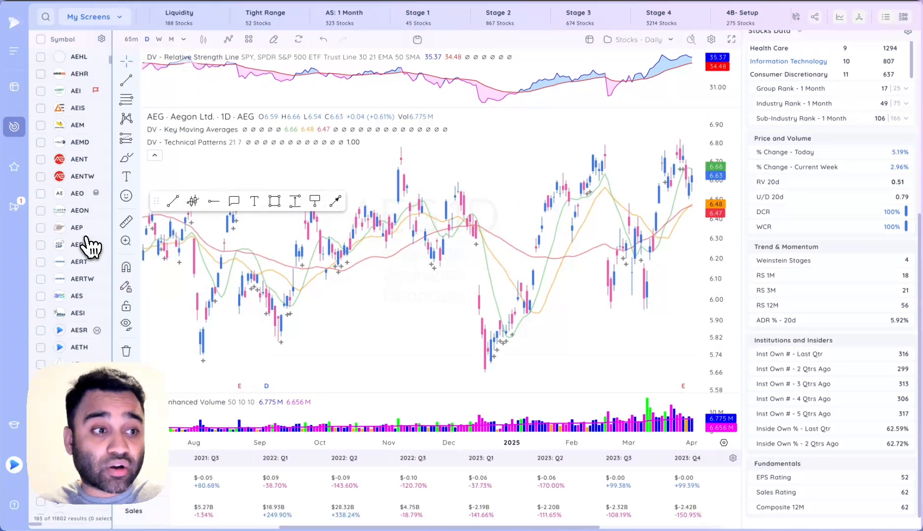
{"action": "mouse_move", "coordinate": [103, 249]}
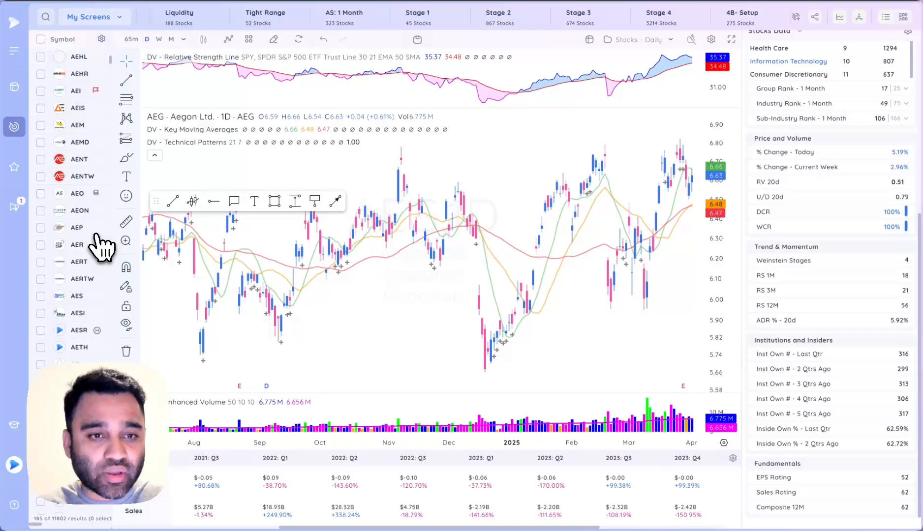
{"action": "mouse_move", "coordinate": [270, 240]}
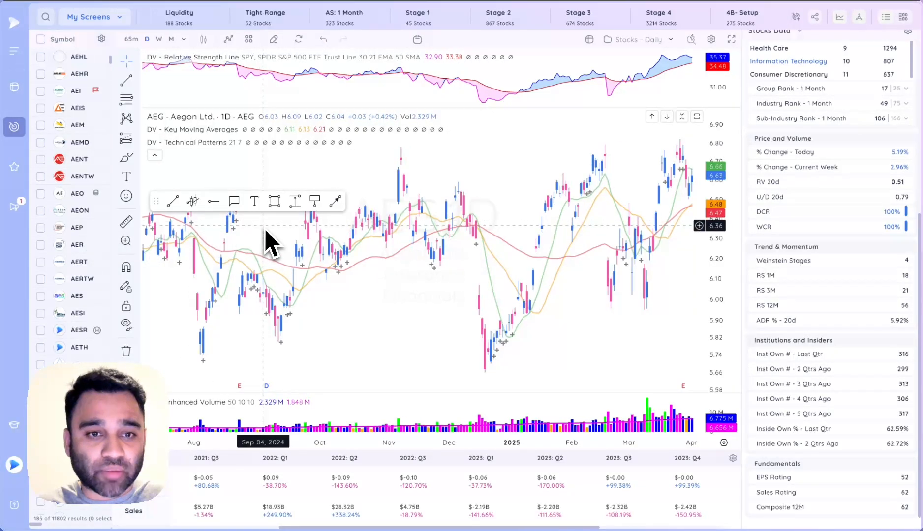